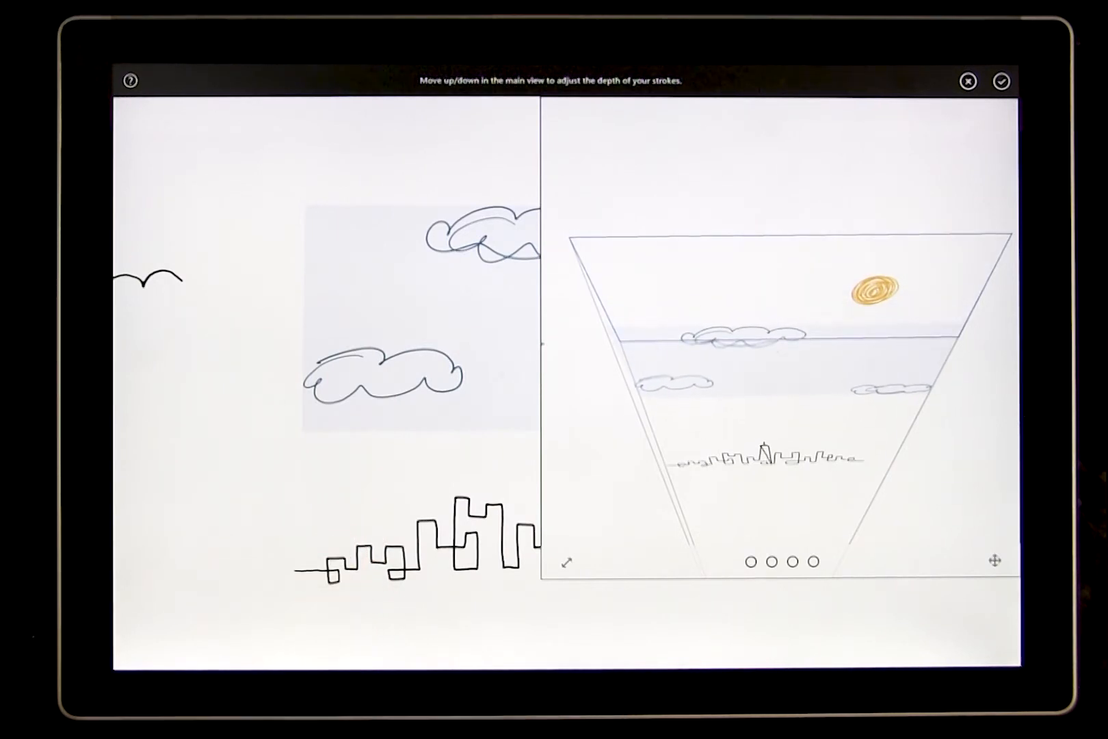
Step: Confirm the adjusted stroke depth and leave depth mode
left_click(1000, 81)
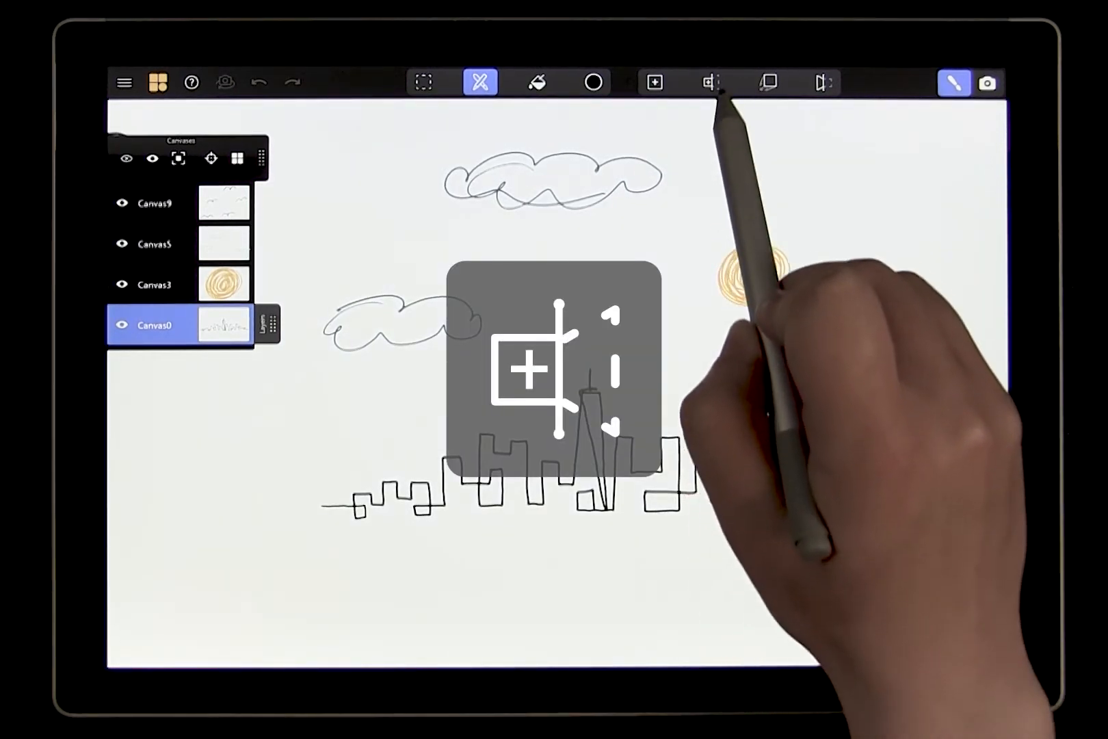
Step: Start a new hinged canvas for the skyline's tallest tower
left_click(710, 82)
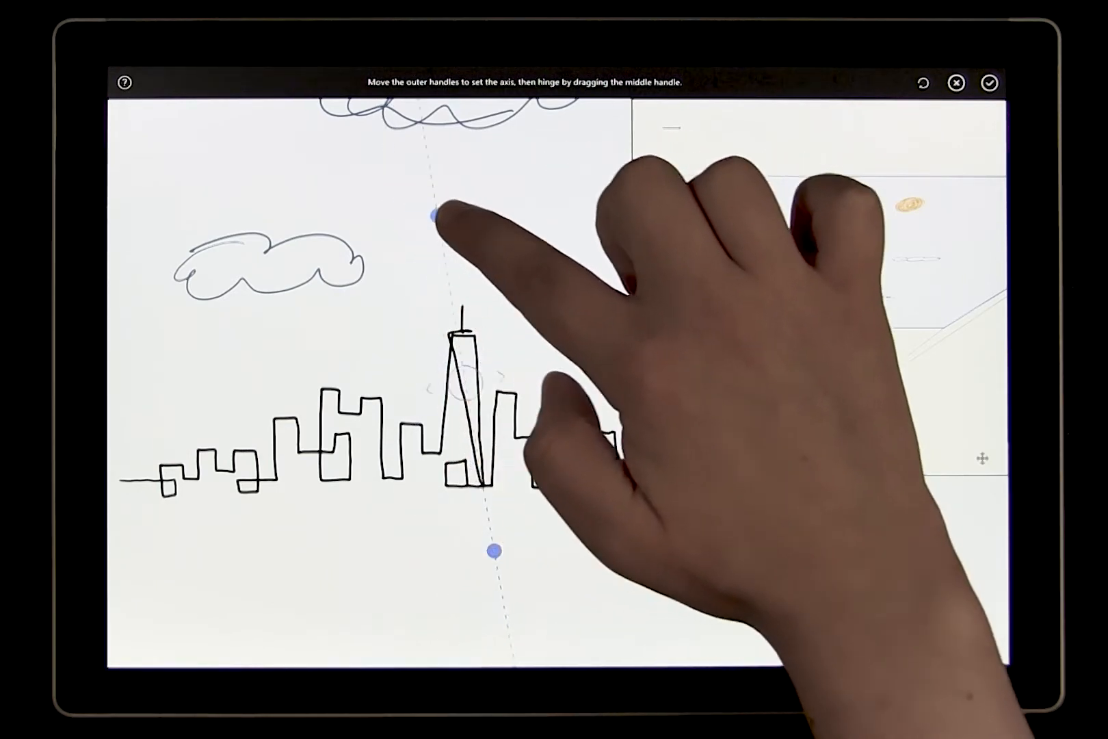
left_click_drag(436, 218, 491, 237)
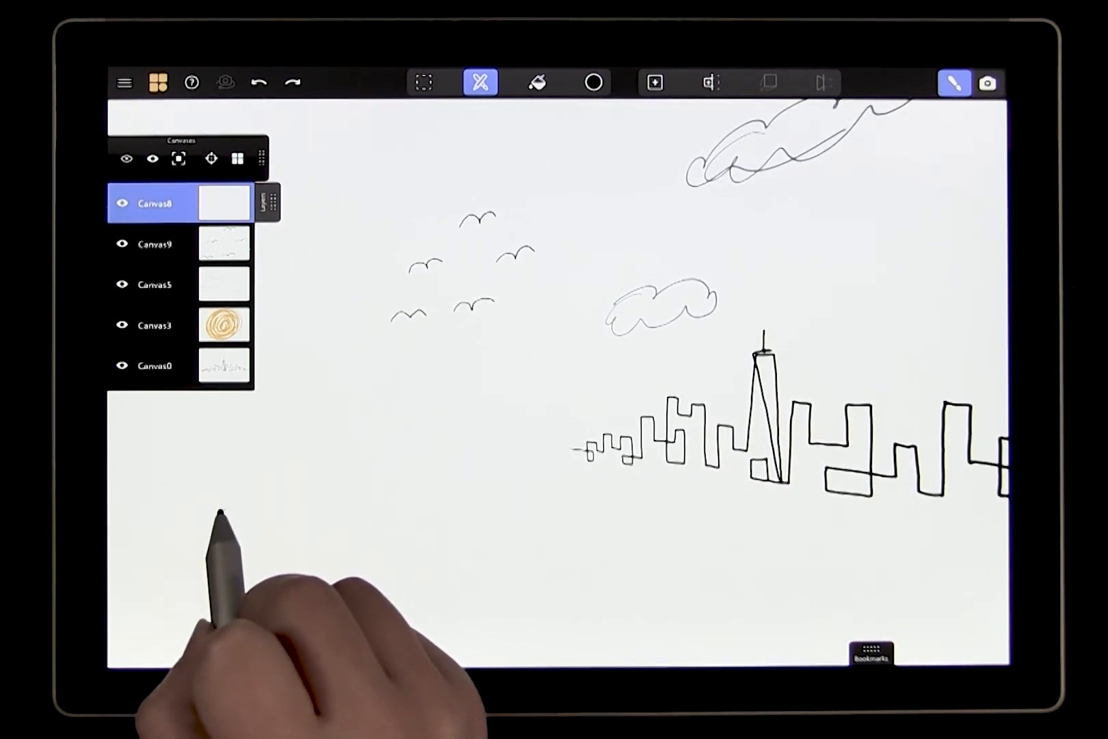
Step: Sketch a truss bridge from the tall tower toward the lower-left foreground
left_click_drag(219, 505, 764, 481)
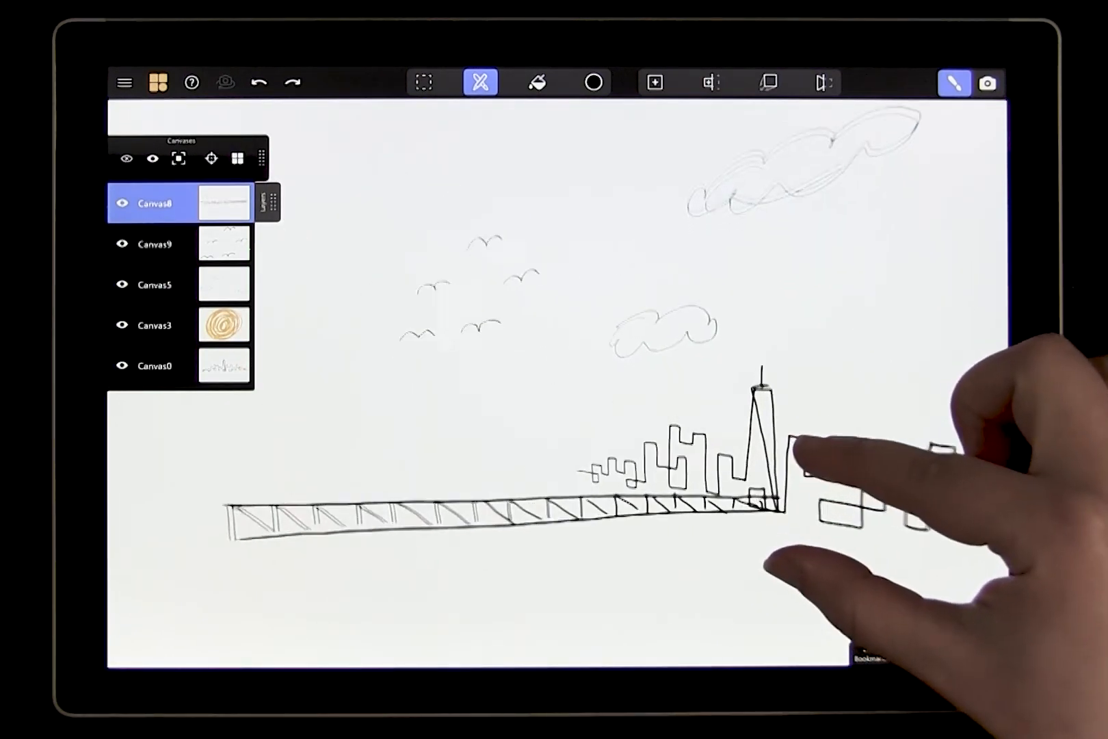
Step: Switch from brush drawing to camera navigation to view the bridge in 3D
left_click(955, 82)
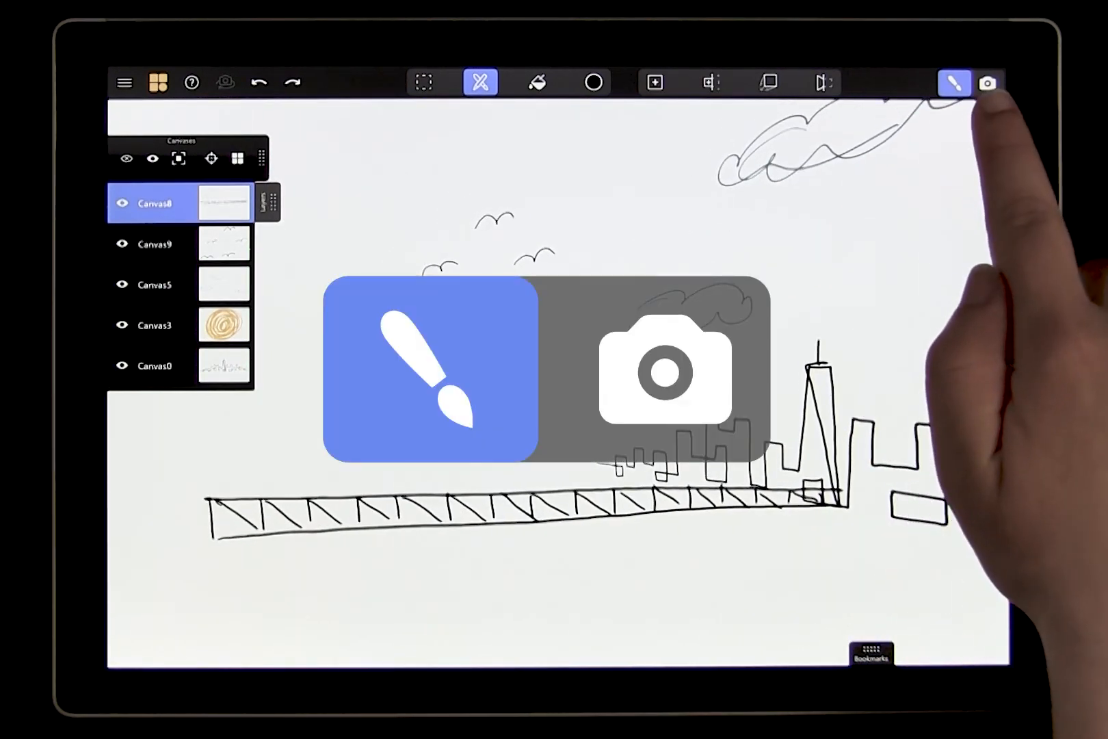
left_click(988, 82)
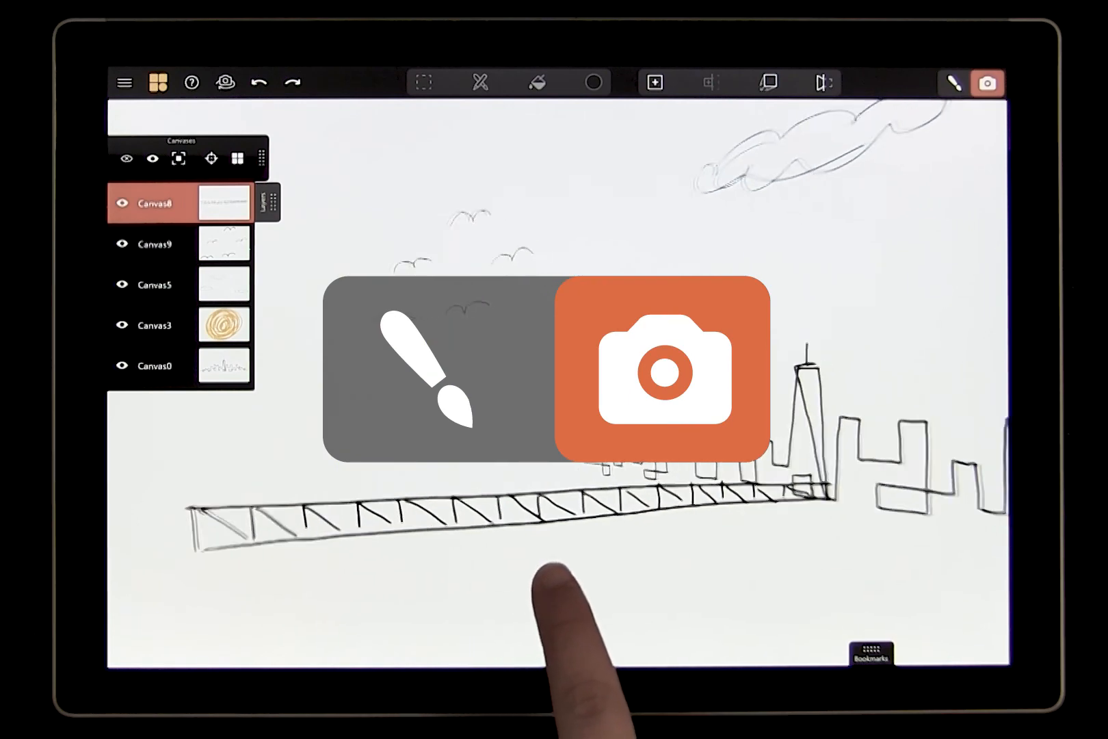